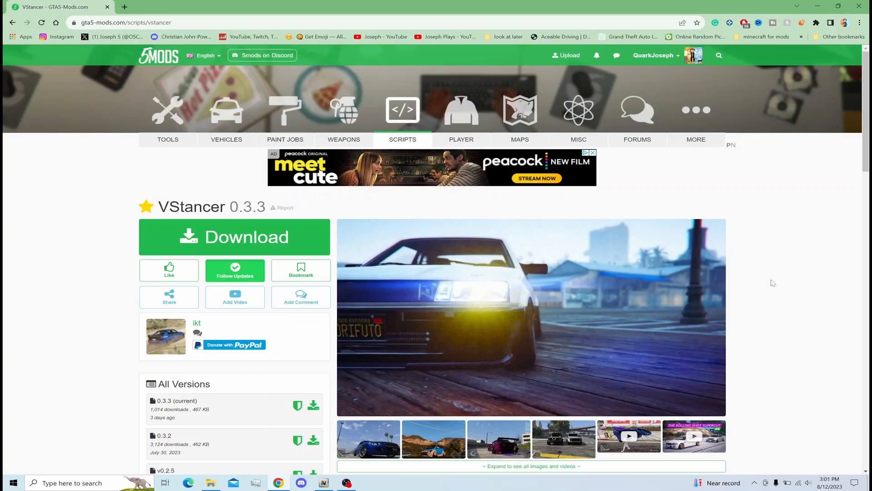
Step: Browse the VStancer mod page and start downloading version 0.3.3
scroll("down", 3)
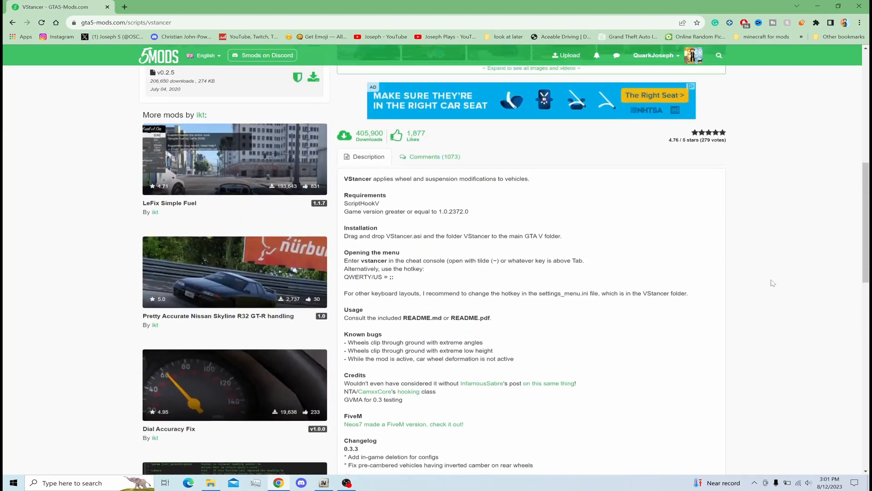
scroll("up", 3)
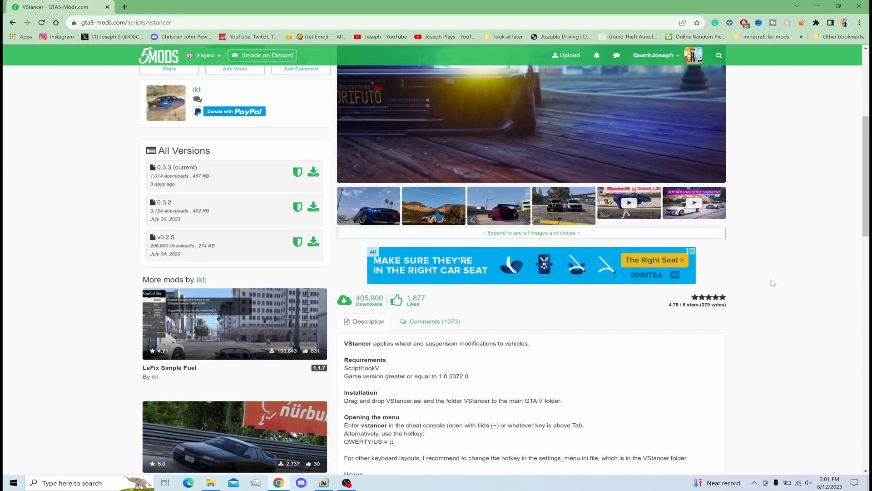
scroll("down", 3)
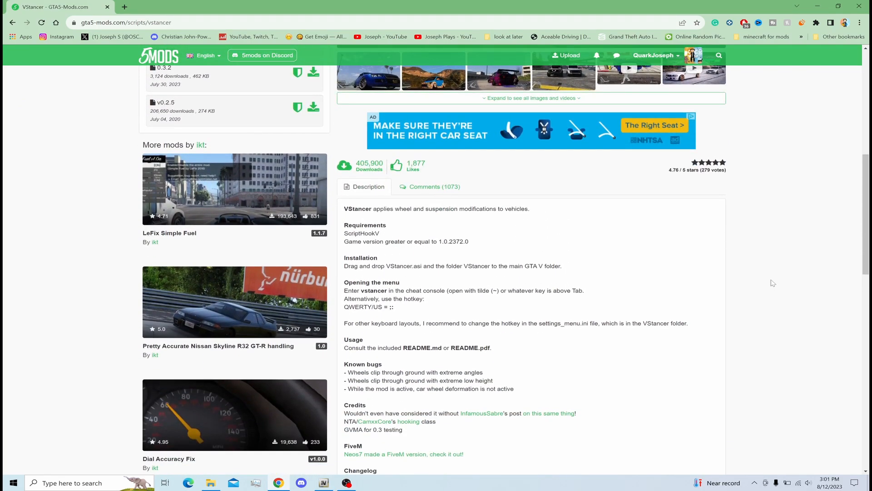
scroll("down", 3)
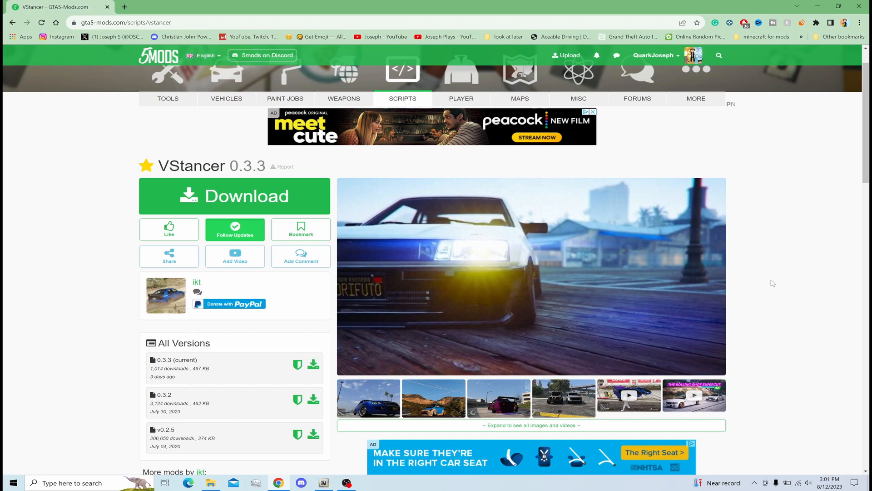
scroll("down", 3)
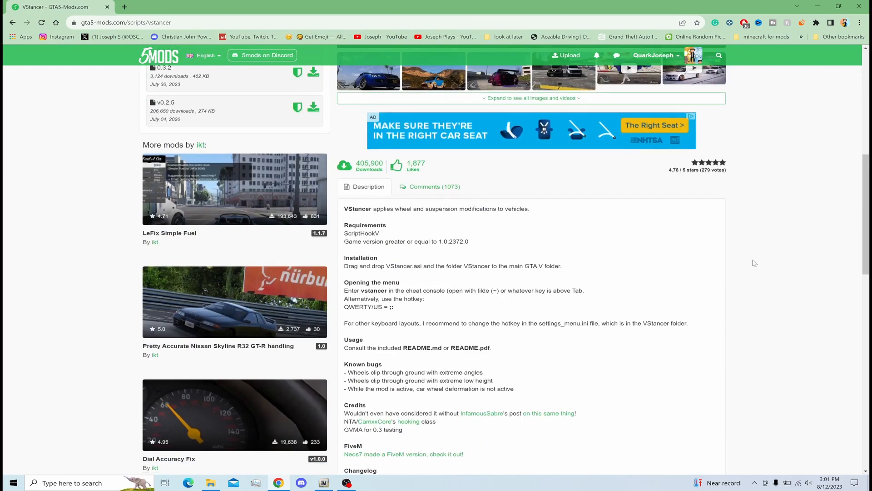
mouse_move(763, 231)
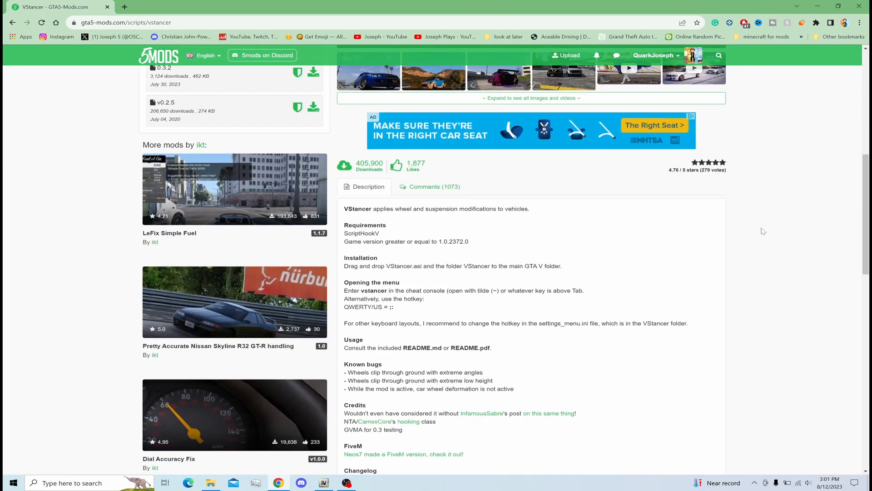
scroll("down", 3)
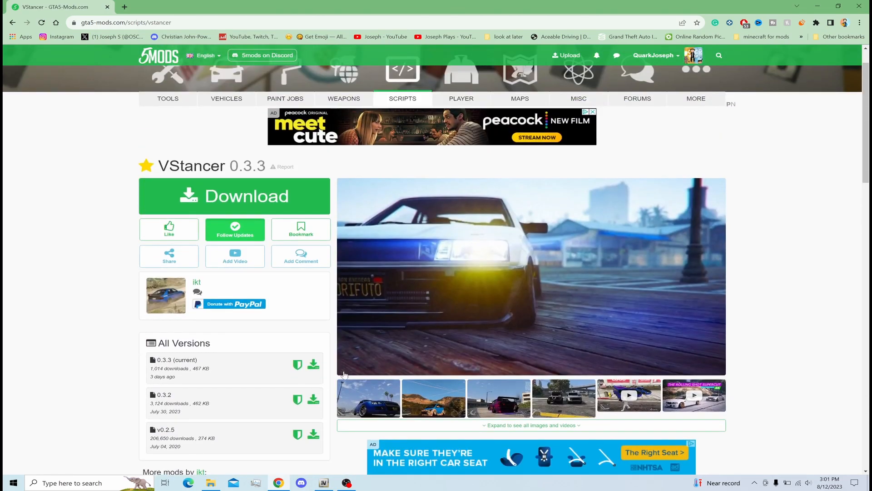
scroll("down", 3)
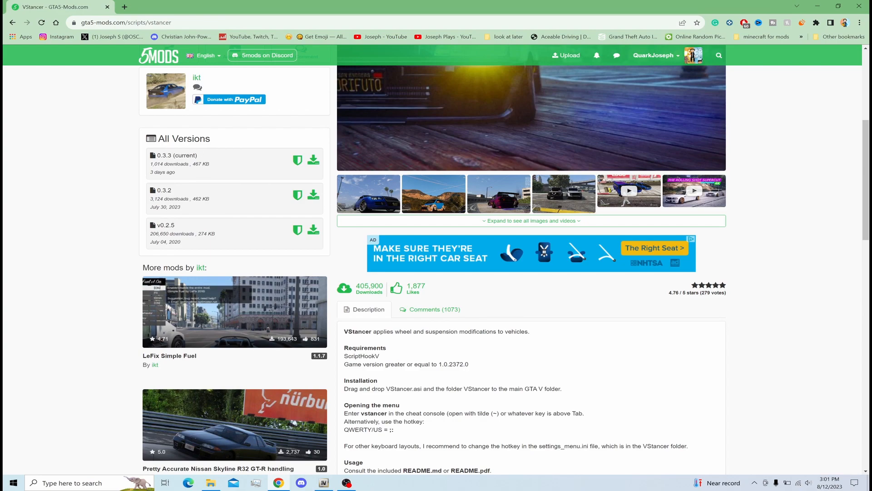
mouse_move(260, 276)
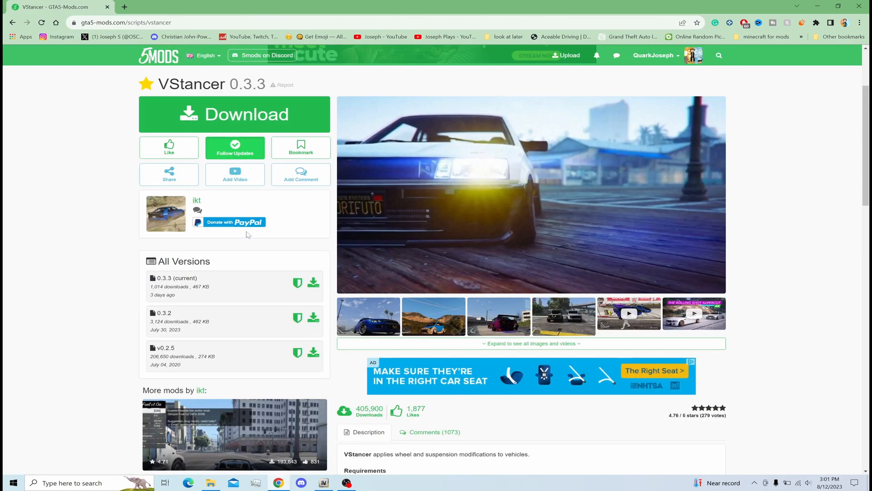
mouse_move(359, 278)
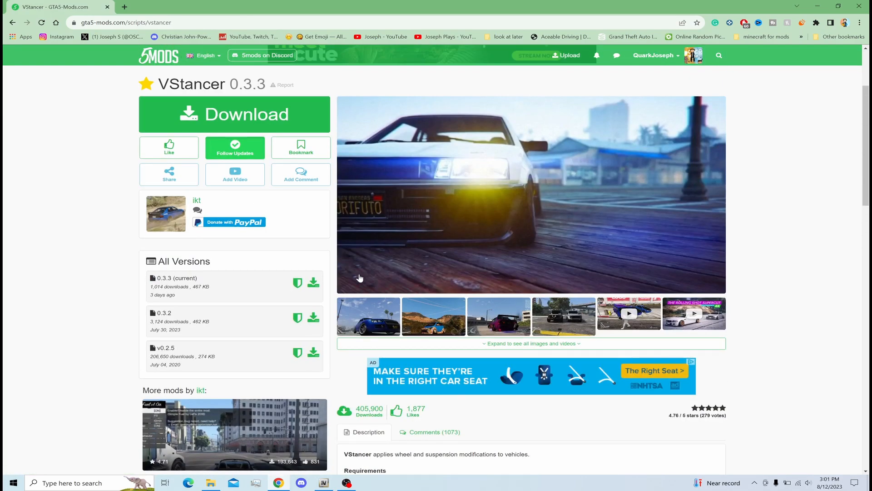
left_click(234, 114)
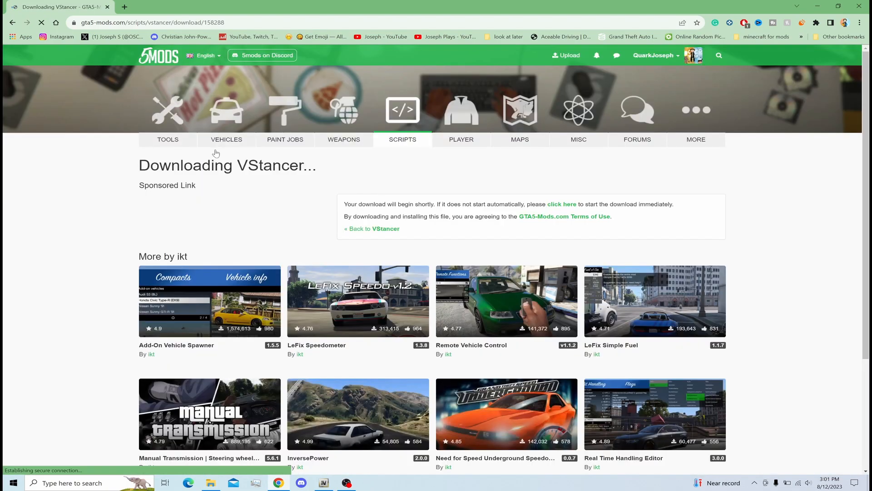